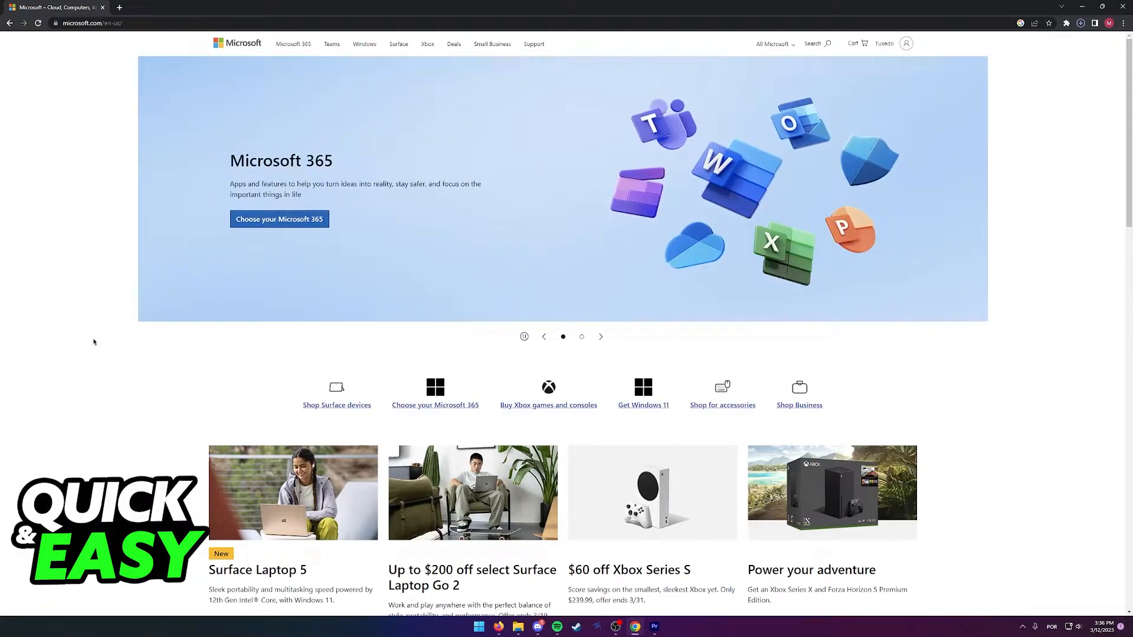
{"action": "mouse_move", "coordinate": [279, 219]}
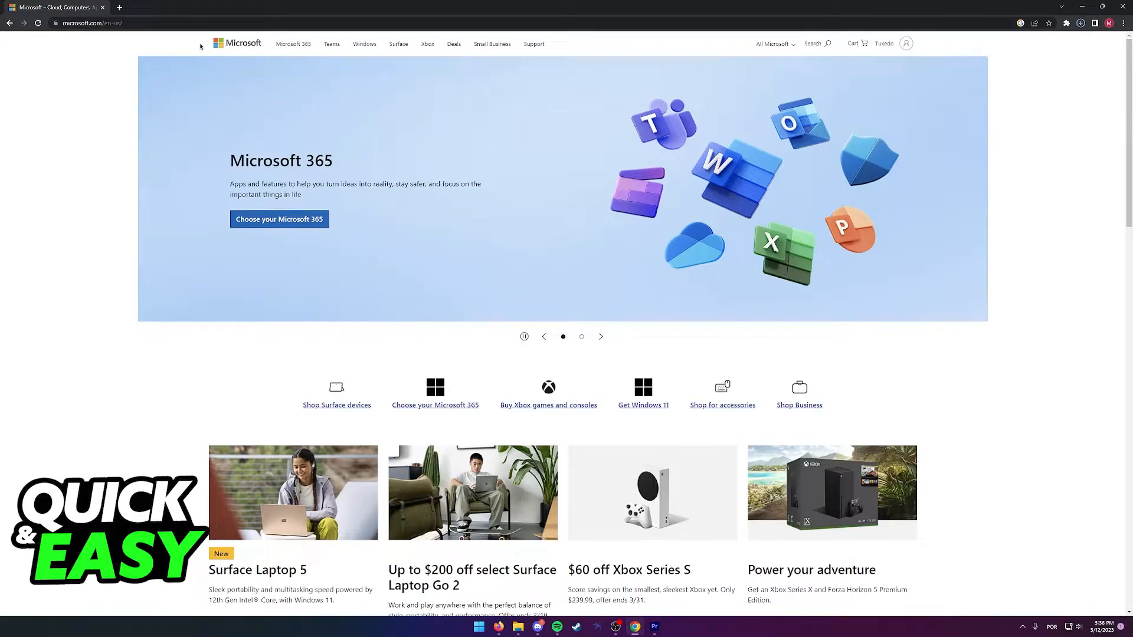
{"action": "mouse_move", "coordinate": [883, 101]}
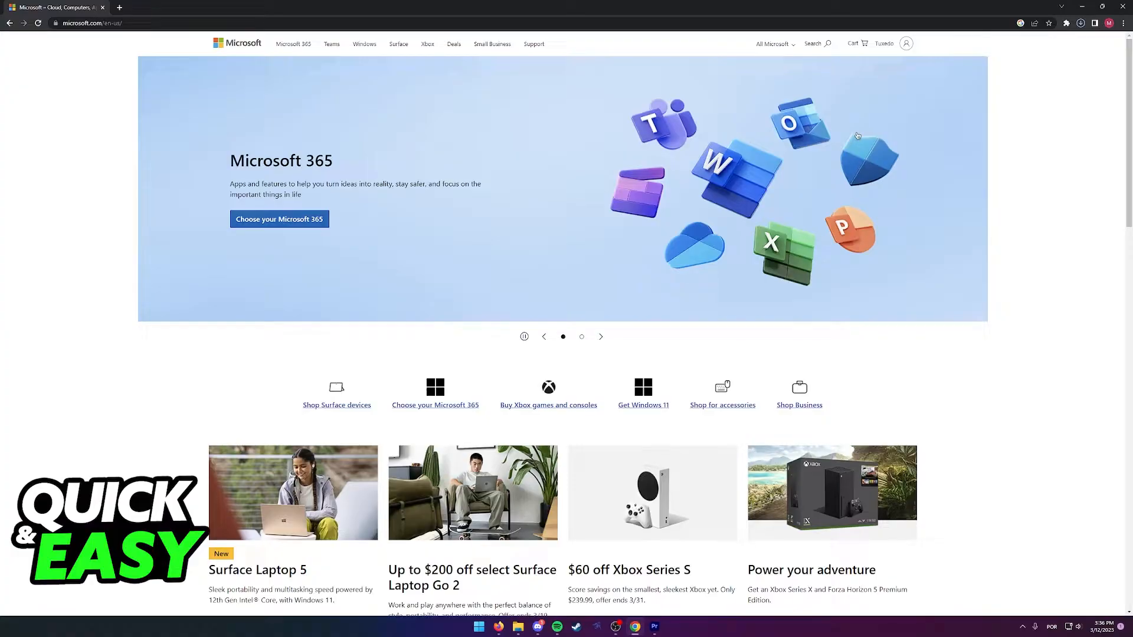
{"action": "mouse_move", "coordinate": [738, 139]}
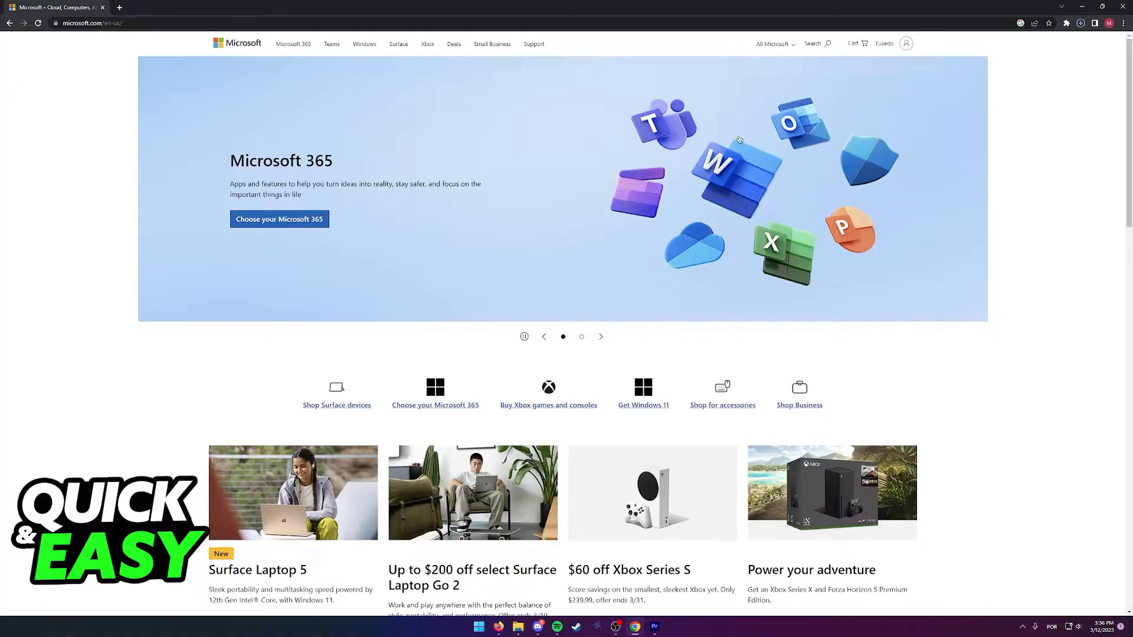
{"action": "mouse_move", "coordinate": [1085, 172]}
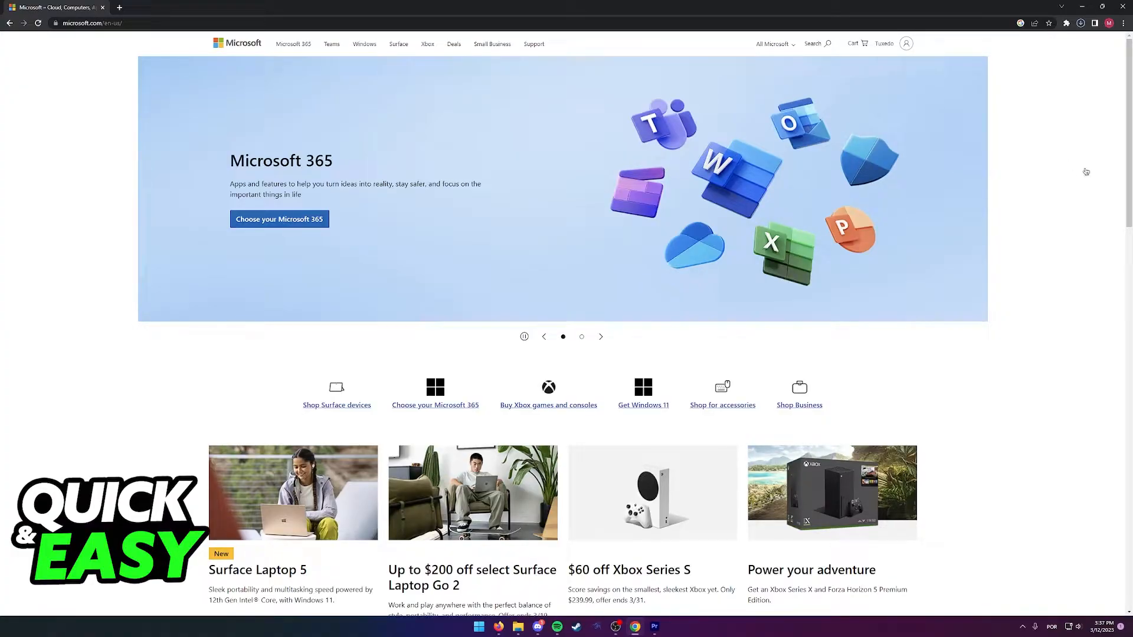
Open the Microsoft account profile page from the Microsoft Store footer's 'Account profile' link
{"action": "scroll", "scroll_direction": "down", "scroll_amount": 3}
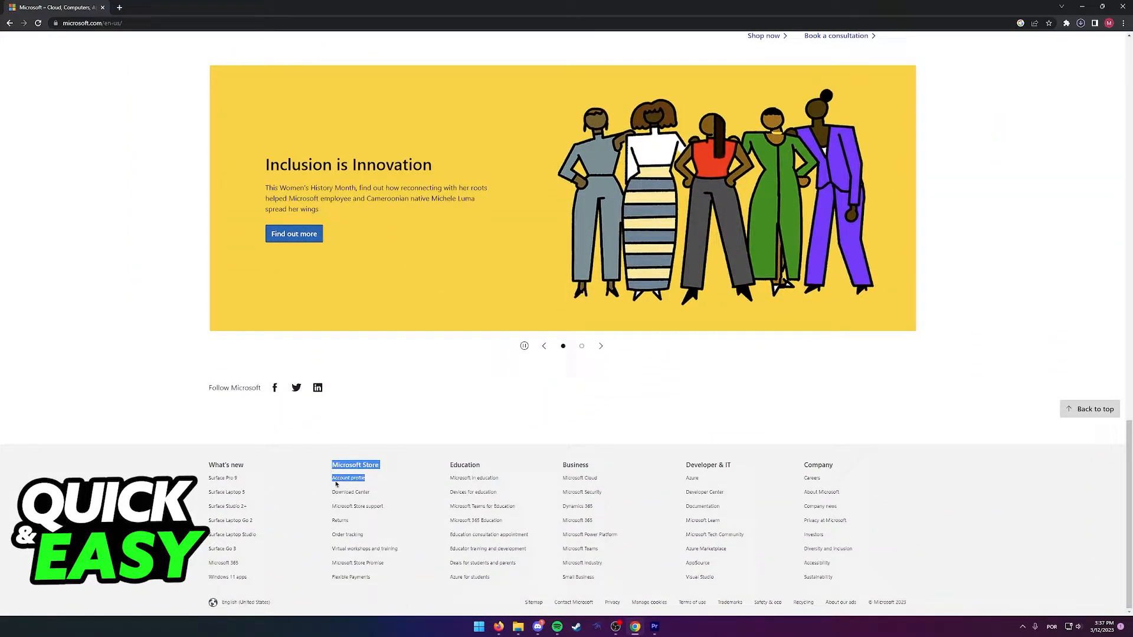
{"action": "left_click", "coordinate": [601, 346]}
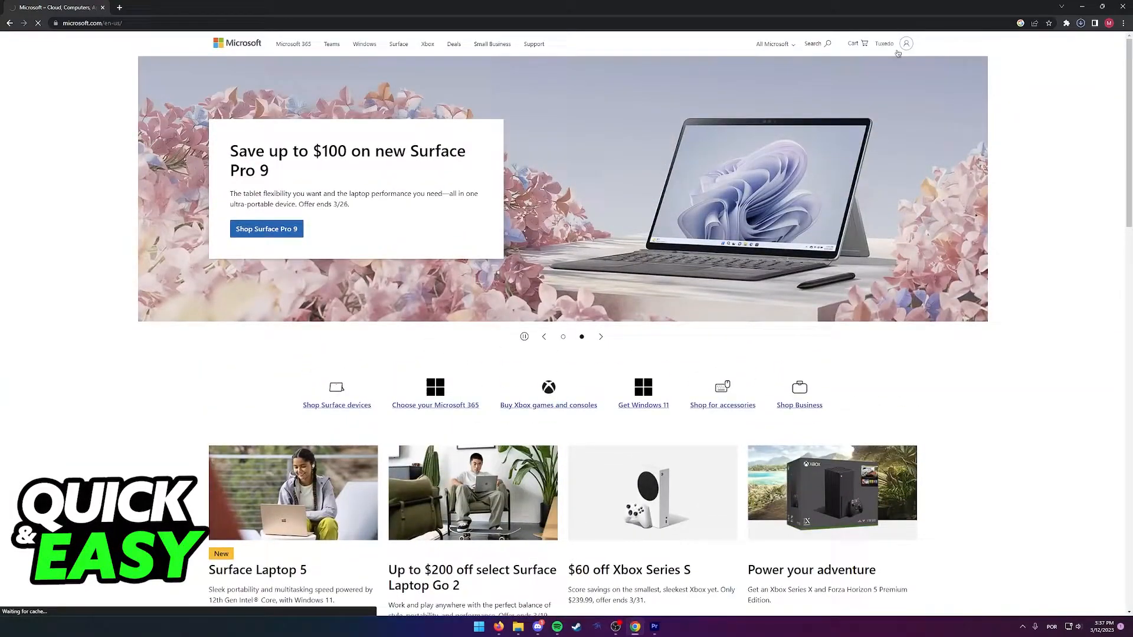
{"action": "scroll", "scroll_direction": "down", "scroll_amount": 3}
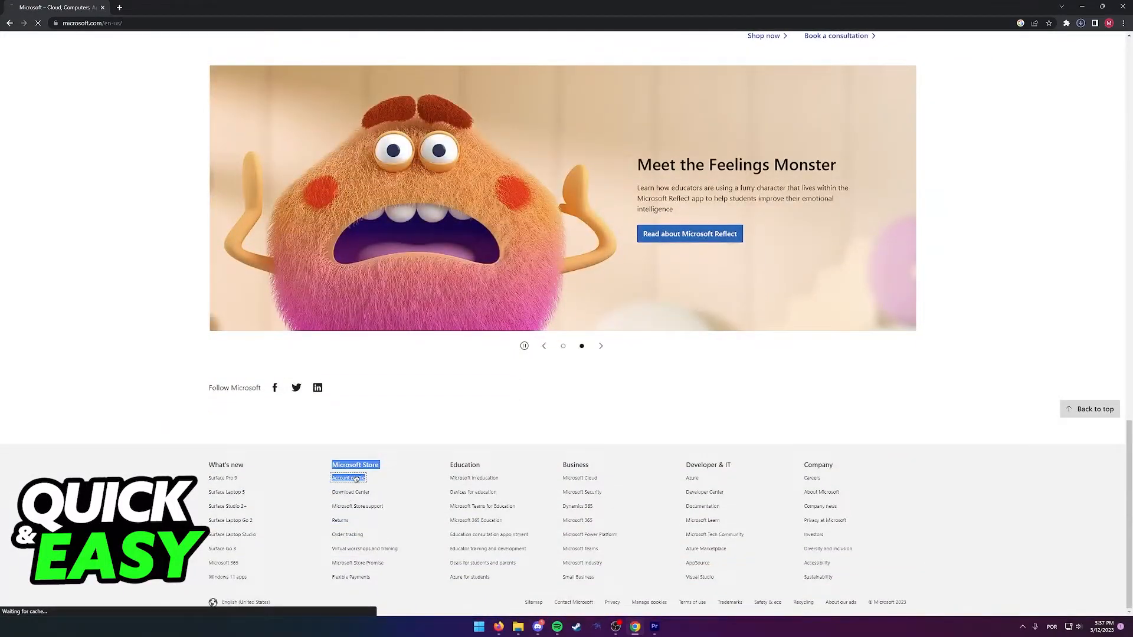
{"action": "left_click", "coordinate": [347, 477]}
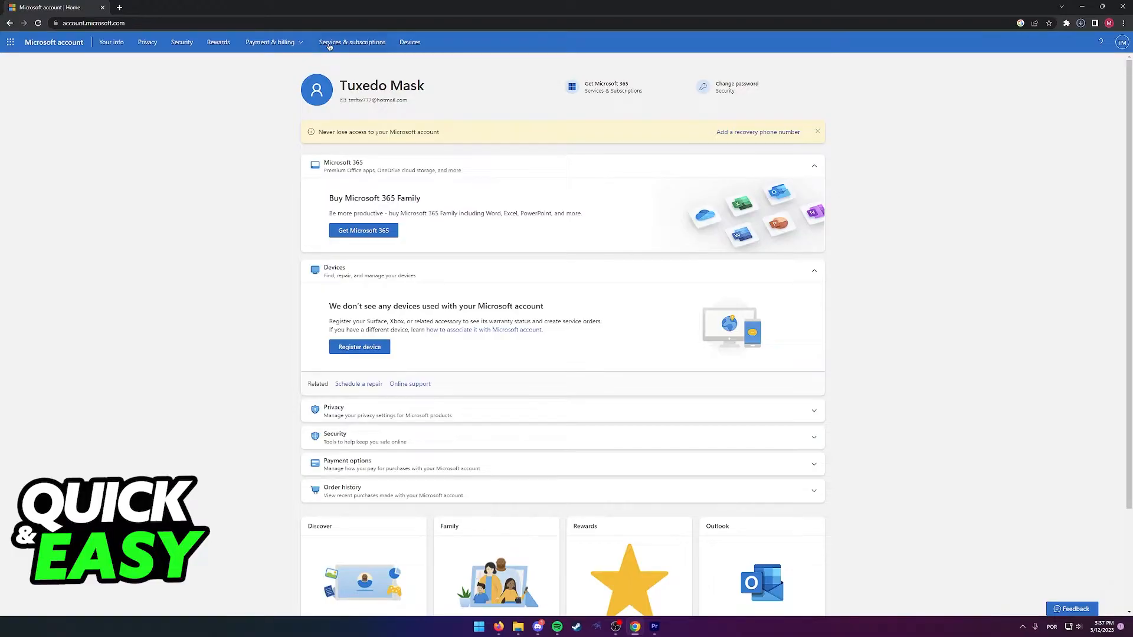
{"action": "mouse_move", "coordinate": [354, 48]}
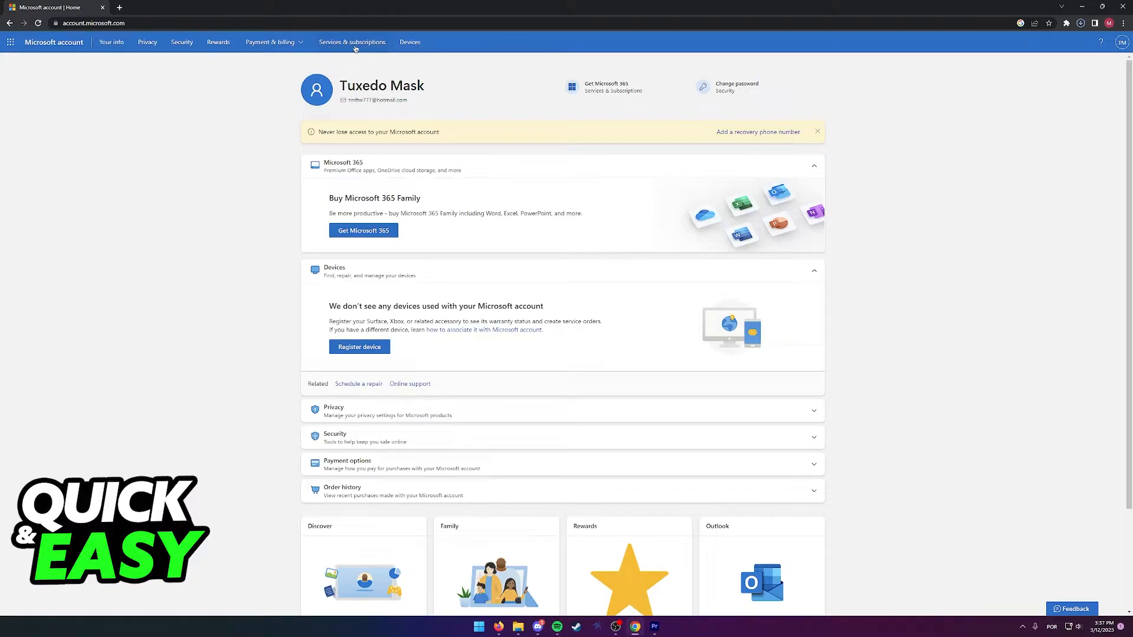
Go to 'Services & subscriptions' from the account home's top navigation bar
{"action": "left_click", "coordinate": [351, 42]}
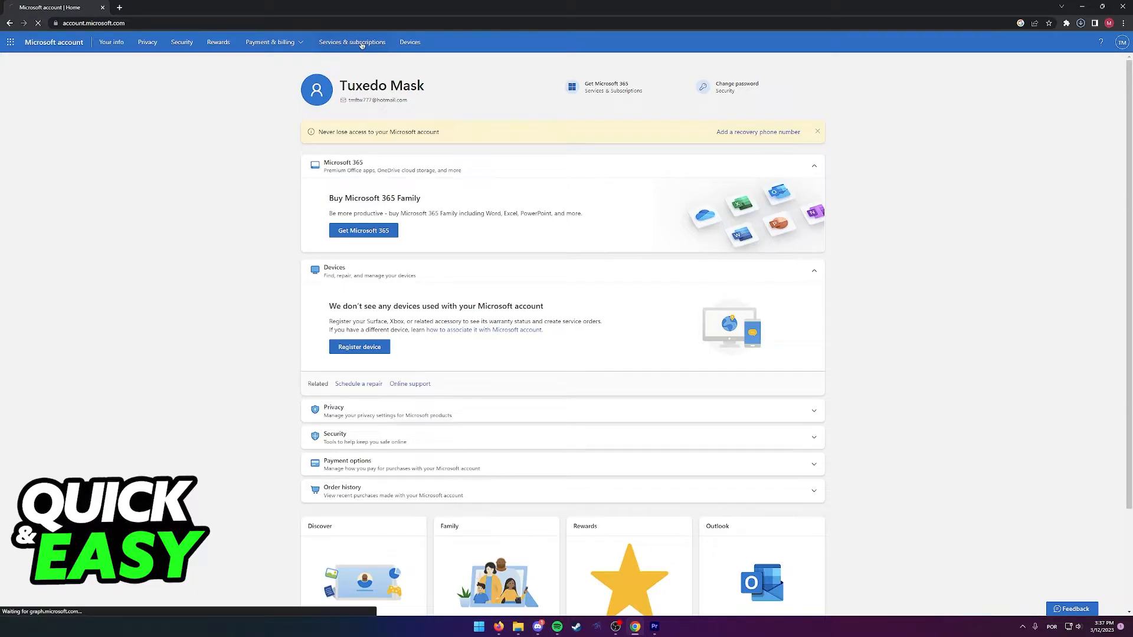
{"action": "left_click", "coordinate": [351, 42]}
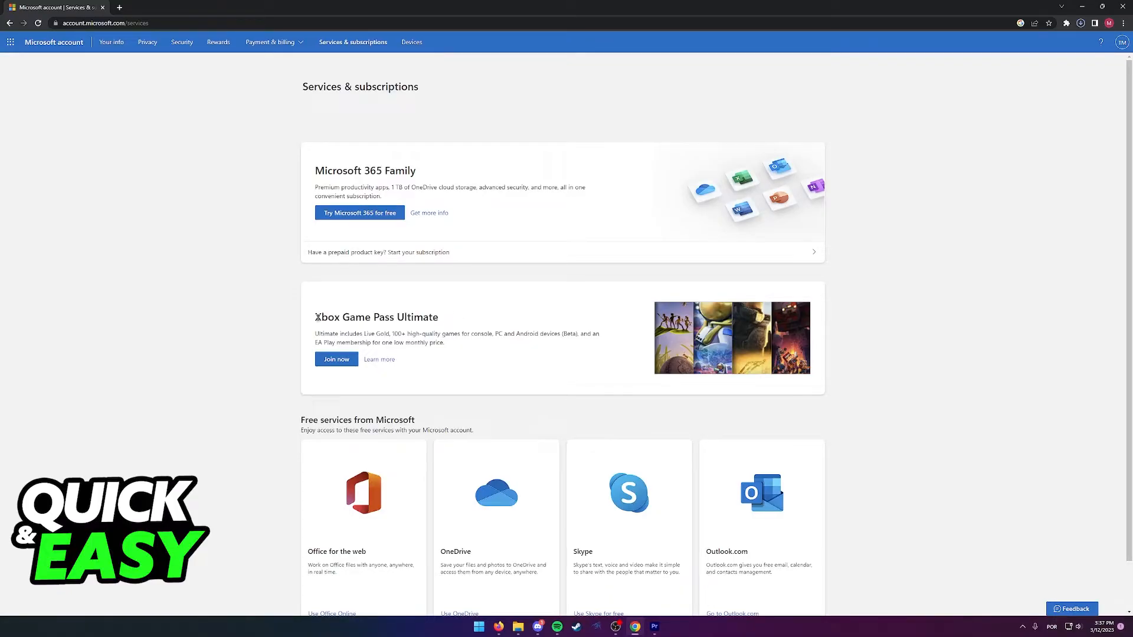
{"action": "mouse_move", "coordinate": [450, 302]}
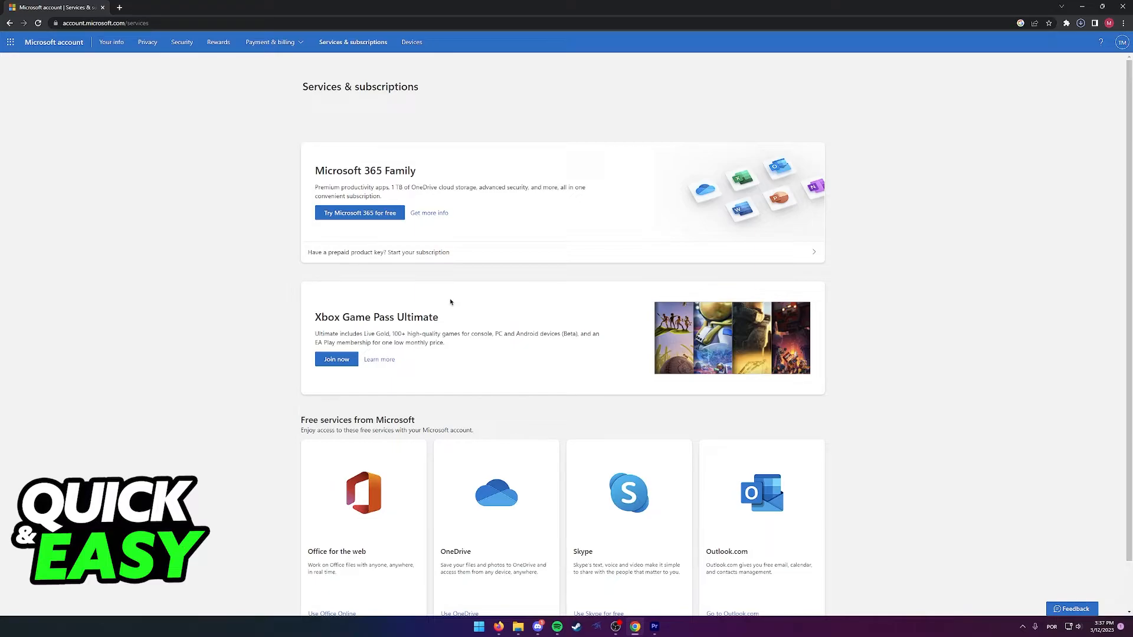
{"action": "mouse_move", "coordinate": [316, 312]}
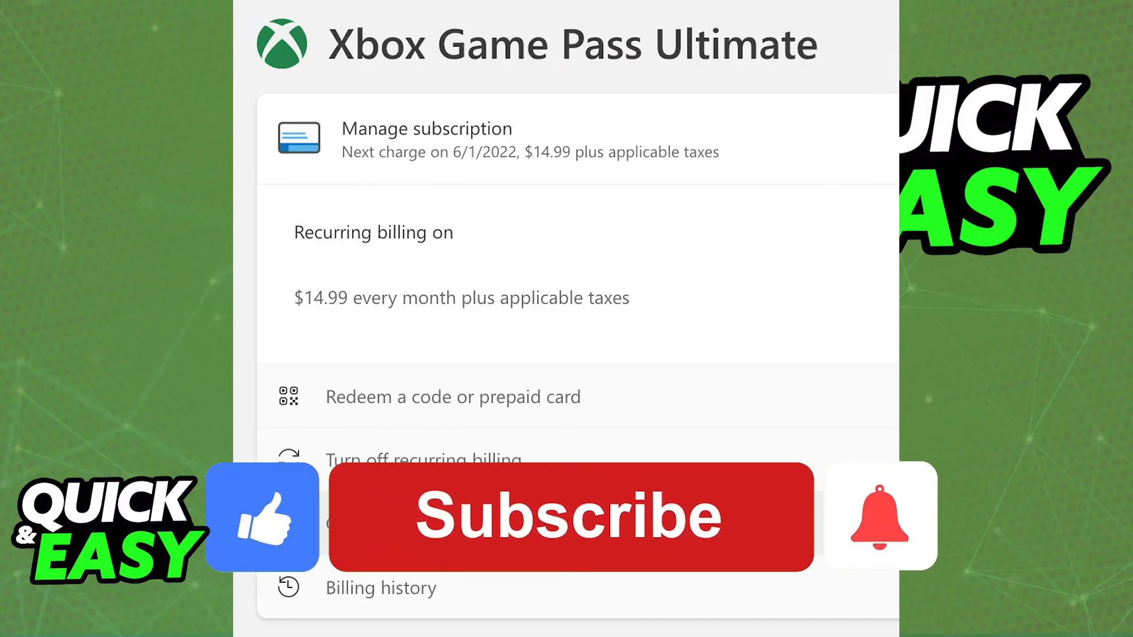
Open Xbox Game Pass Ultimate's Manage subscription to see $14.99 monthly recurring billing
{"action": "left_click", "coordinate": [570, 515]}
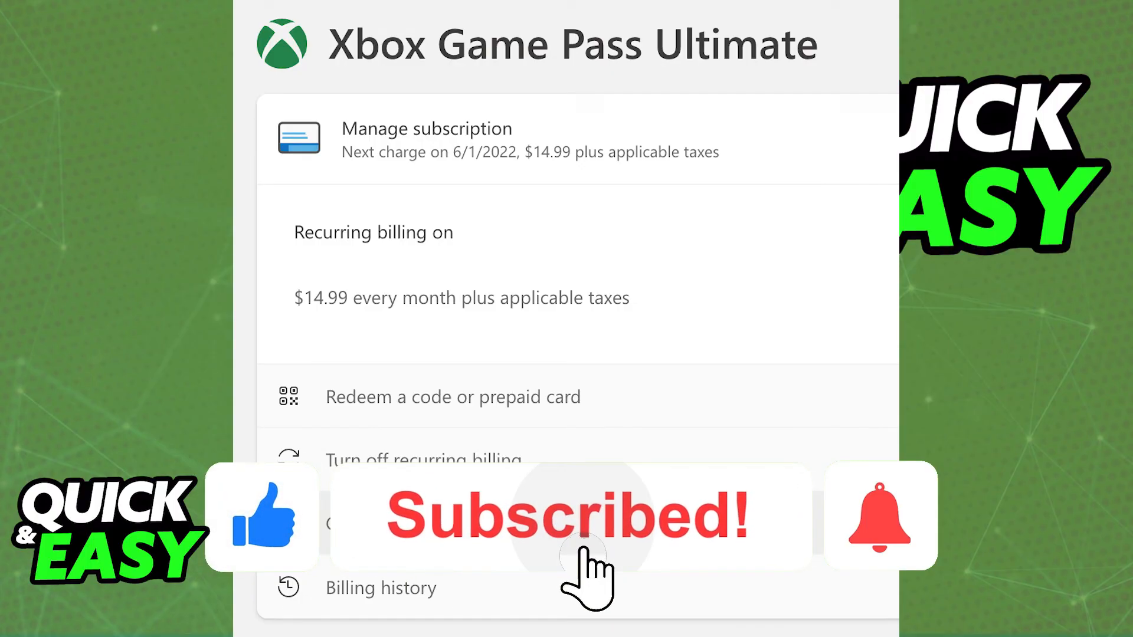